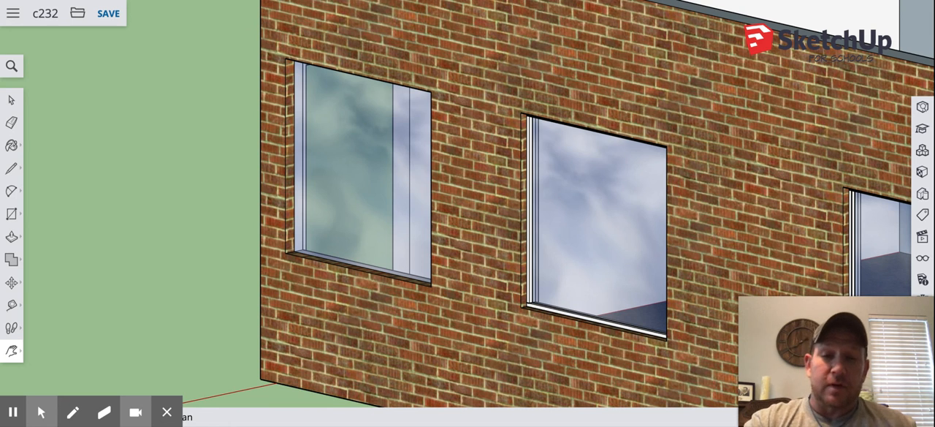
mouse_move(486, 165)
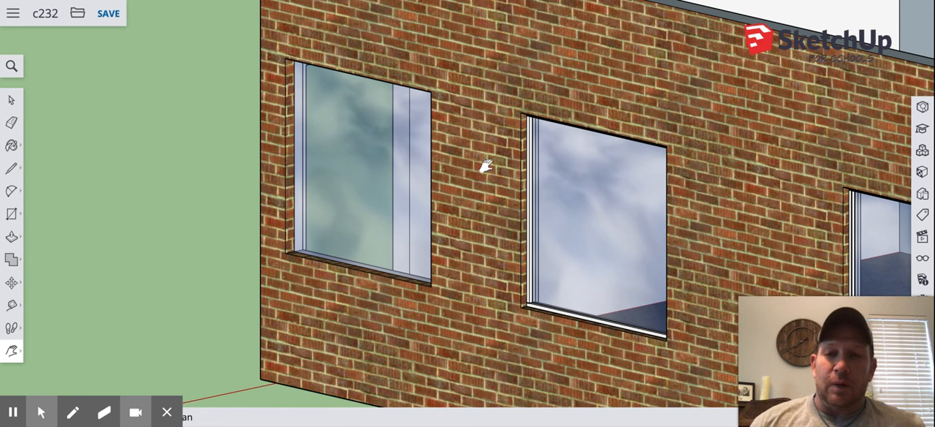
mouse_move(311, 249)
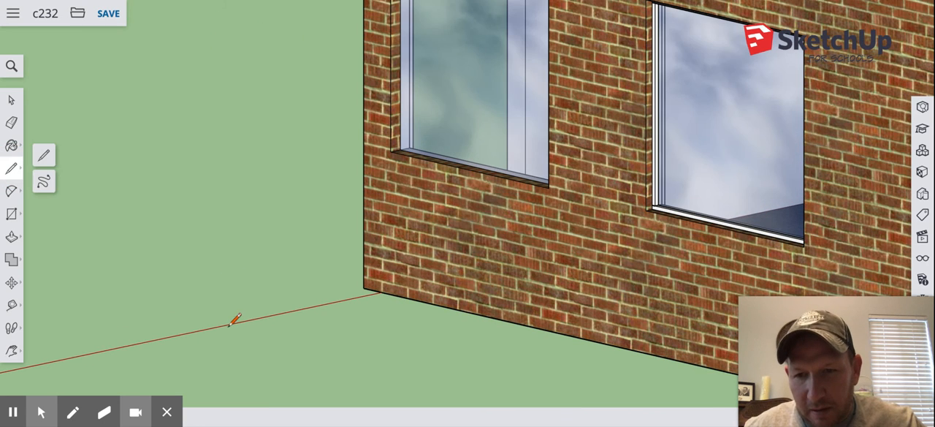
Draw the first profile line from the red axis along the green axis on the ground.
left_click(232, 322)
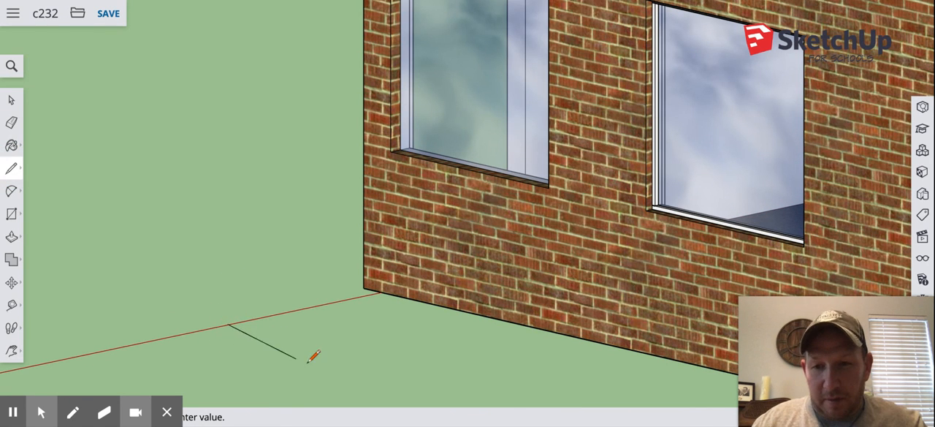
mouse_move(388, 360)
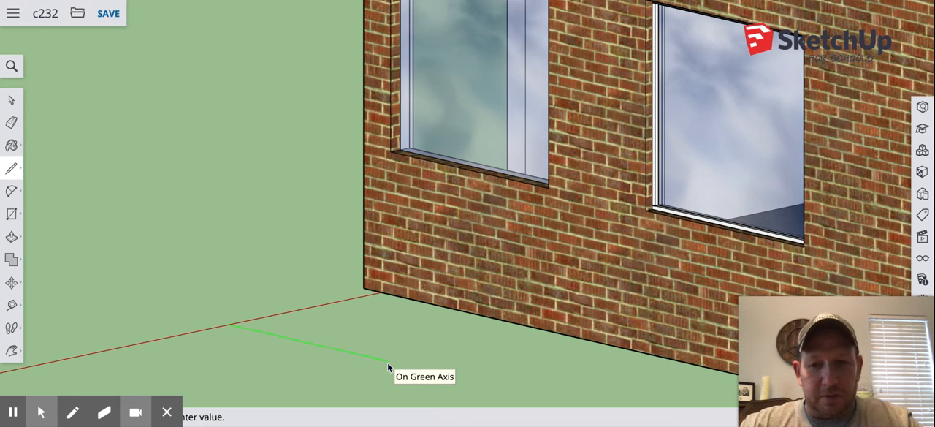
left_click(385, 359)
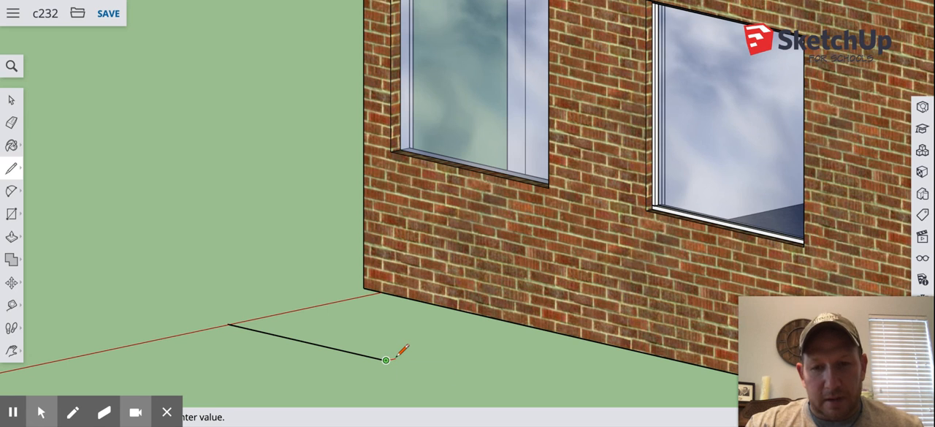
mouse_move(386, 359)
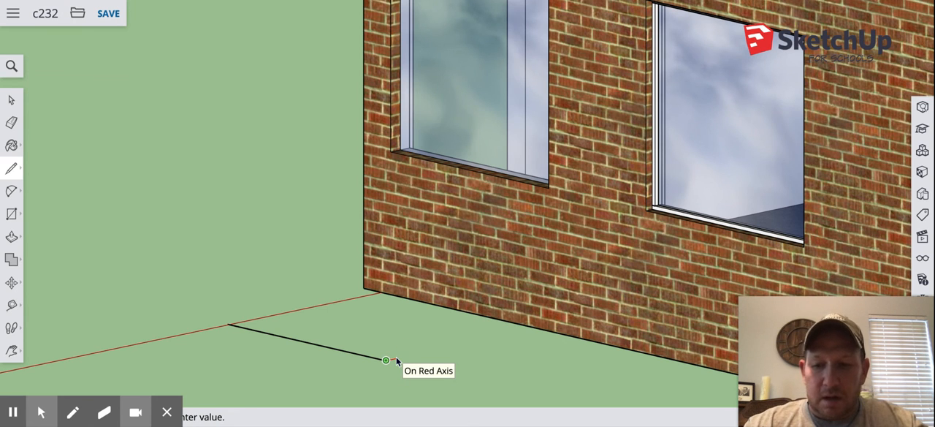
mouse_move(272, 282)
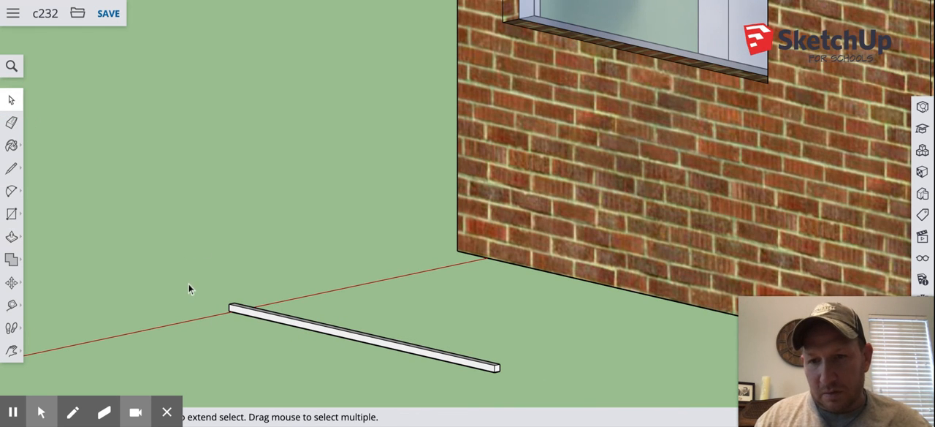
Select the entire long thin bar and make it a group.
left_click_drag(189, 287, 535, 399)
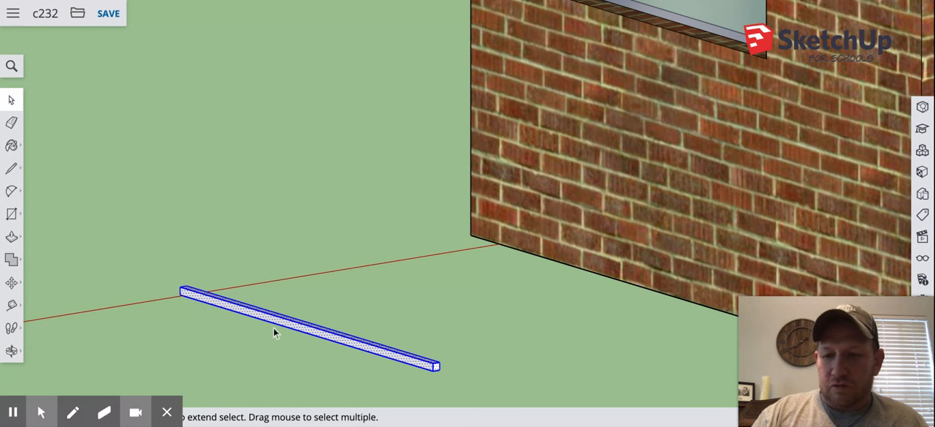
mouse_move(285, 327)
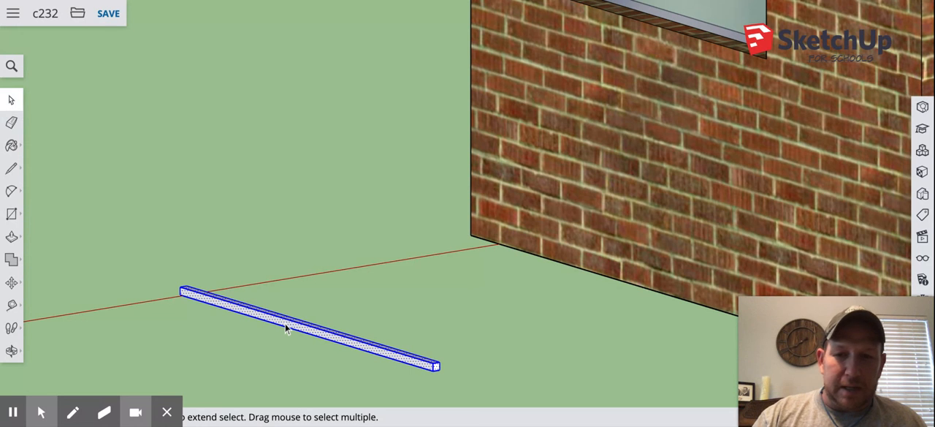
right_click(285, 329)
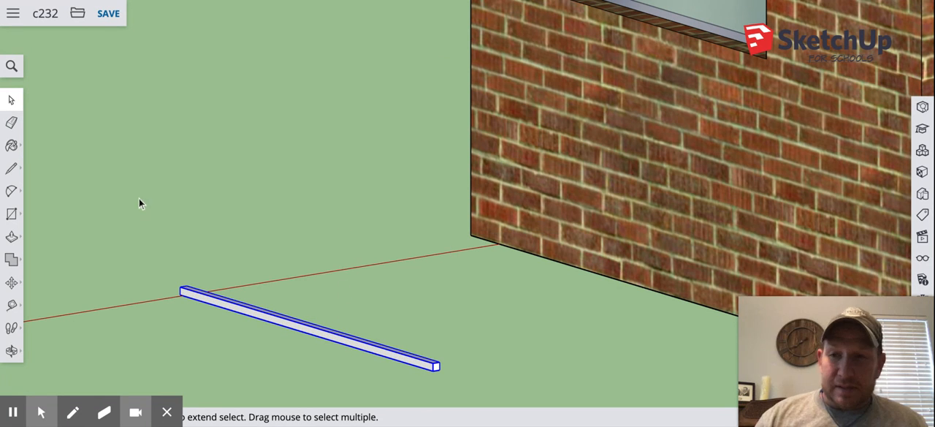
left_click(375, 390)
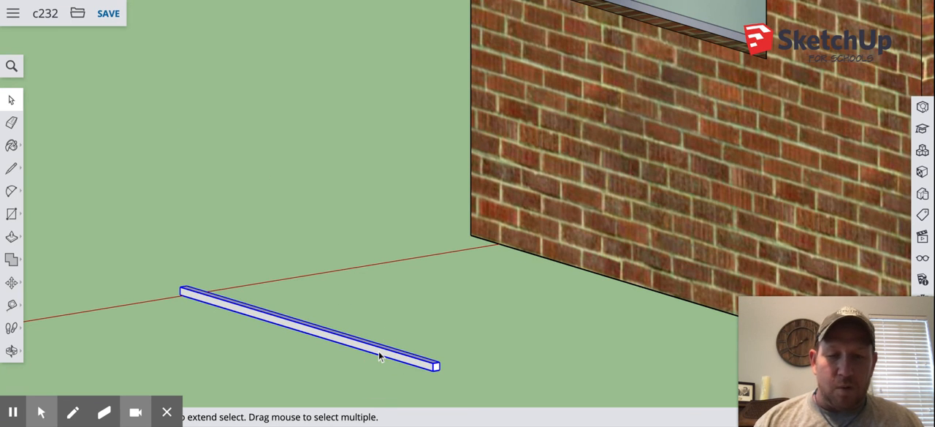
mouse_move(139, 303)
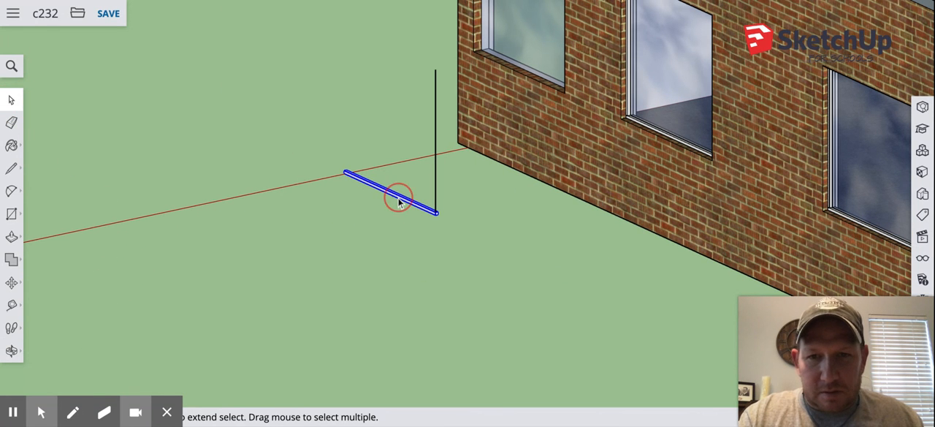
mouse_move(445, 210)
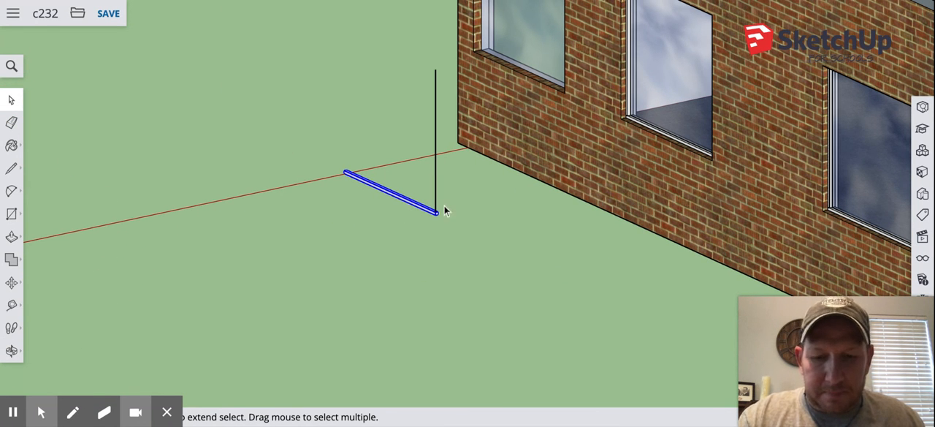
mouse_move(436, 73)
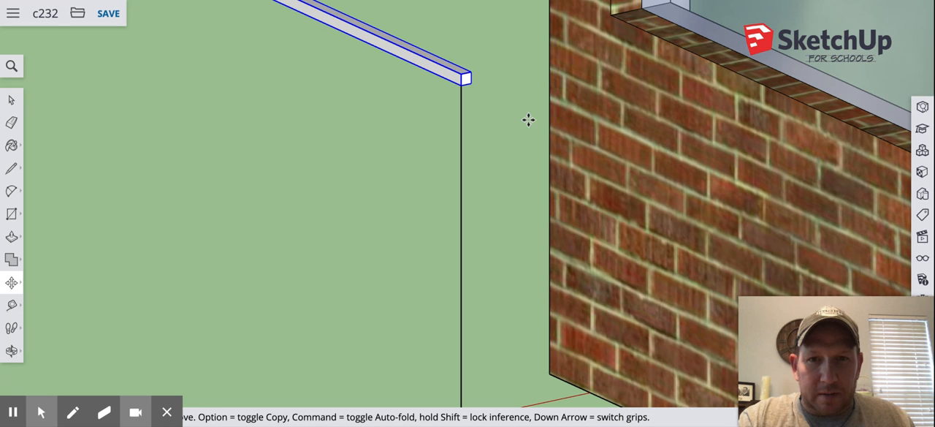
mouse_move(481, 147)
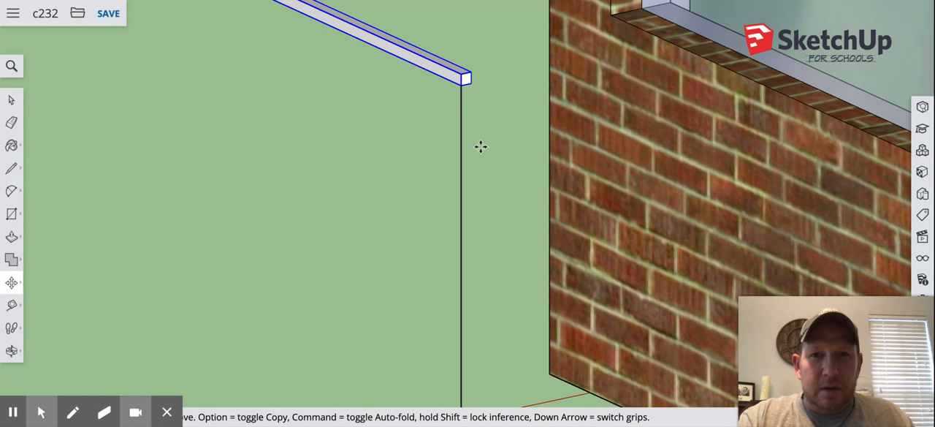
mouse_move(460, 75)
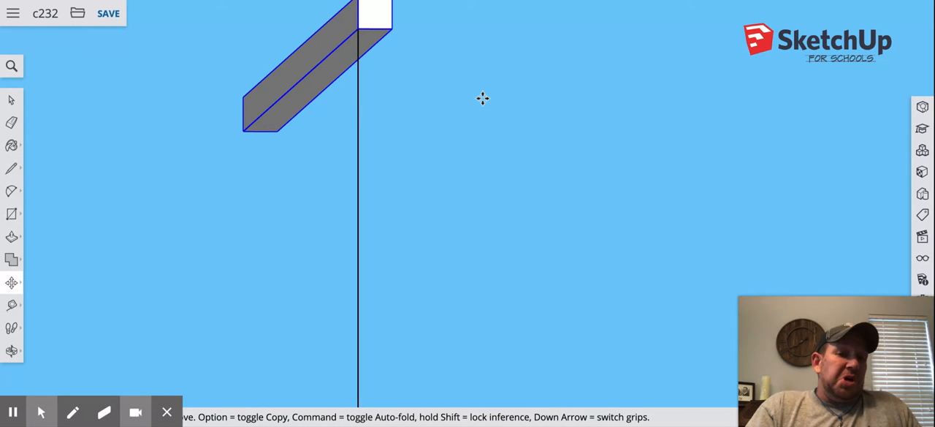
mouse_move(157, 201)
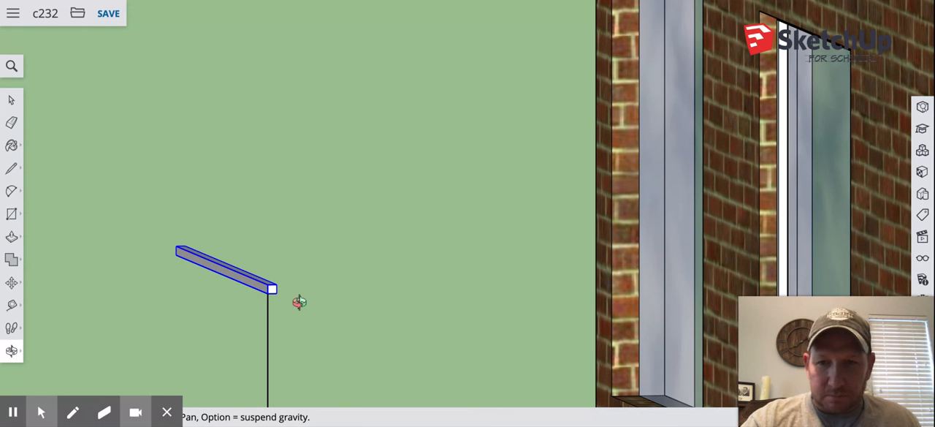
mouse_move(292, 303)
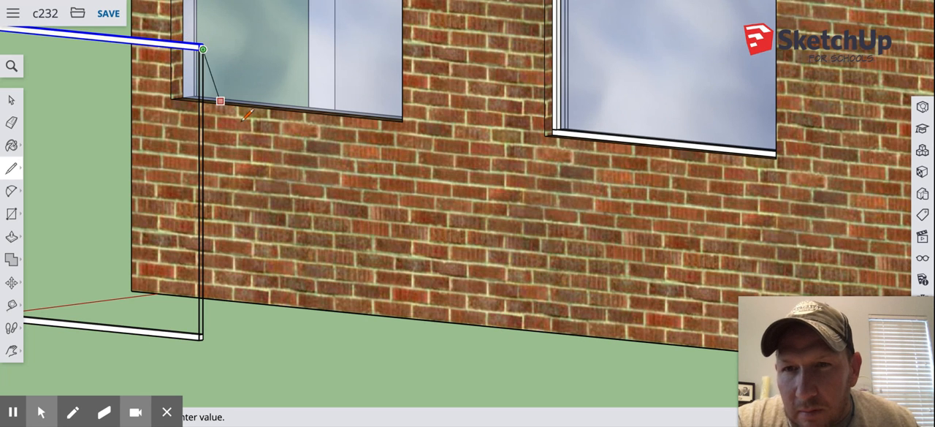
mouse_move(219, 173)
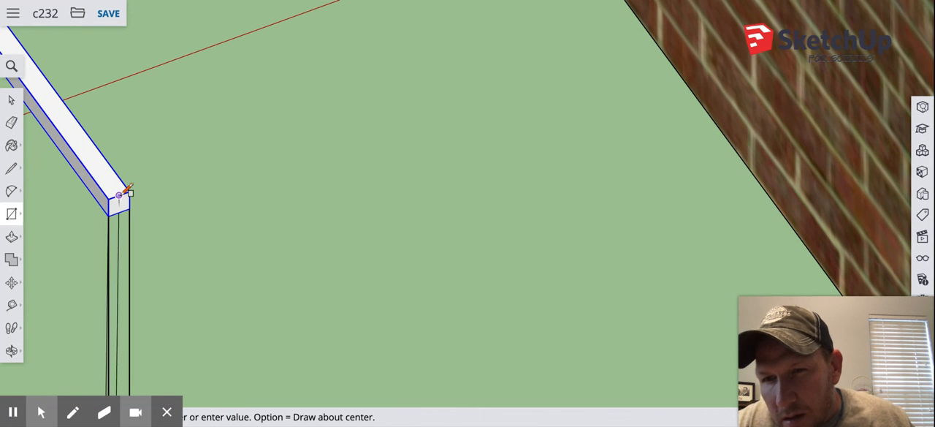
Start a rectangle face at the corner where the top bar meets the side piece.
left_click(108, 13)
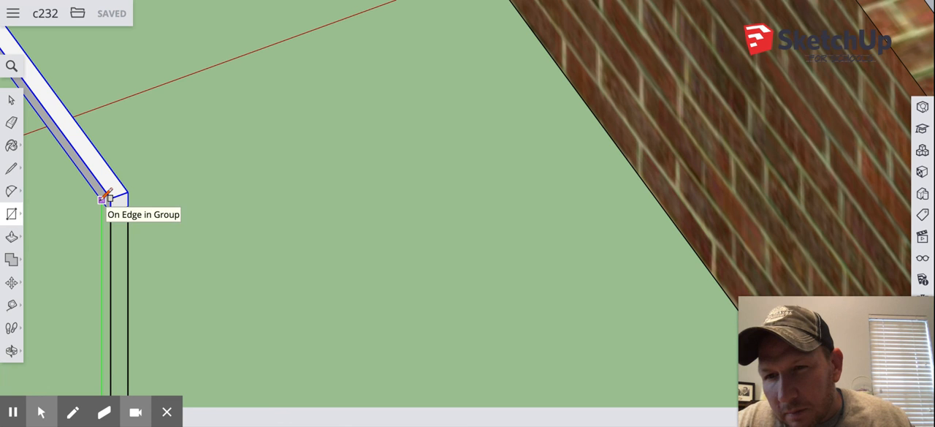
left_click(104, 199)
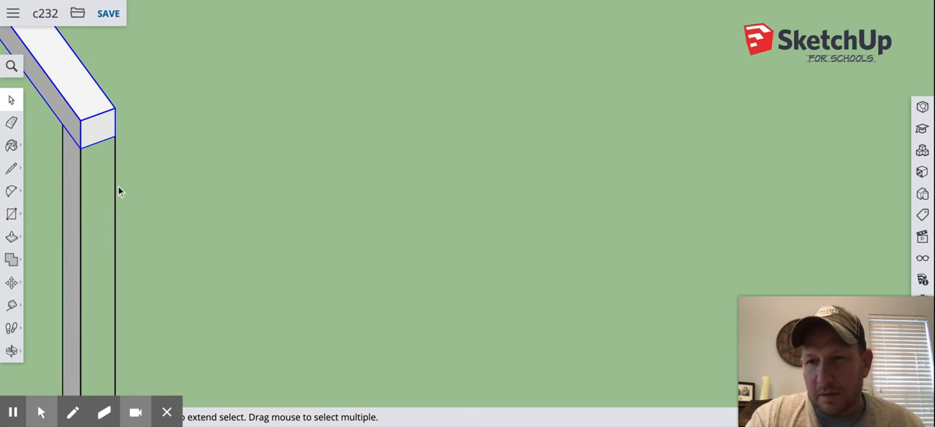
mouse_move(114, 185)
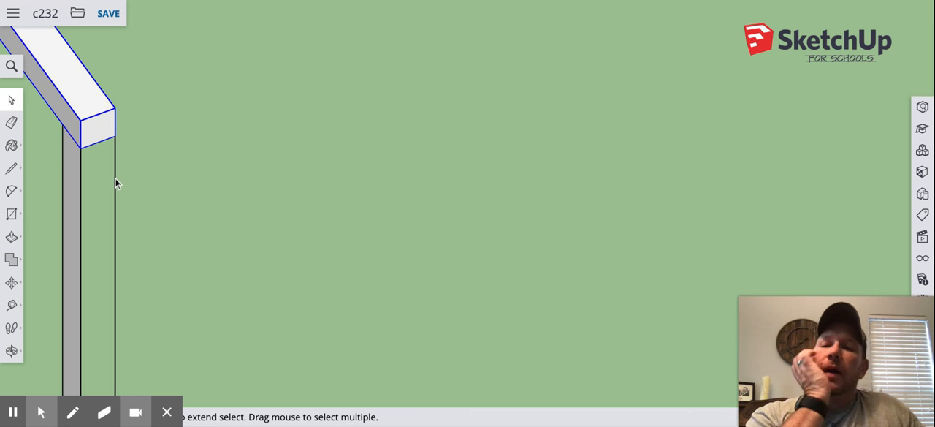
mouse_move(119, 181)
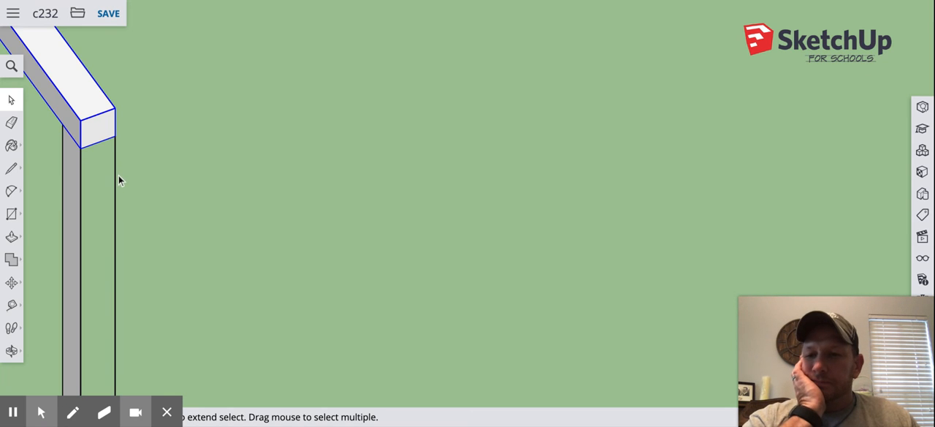
mouse_move(77, 206)
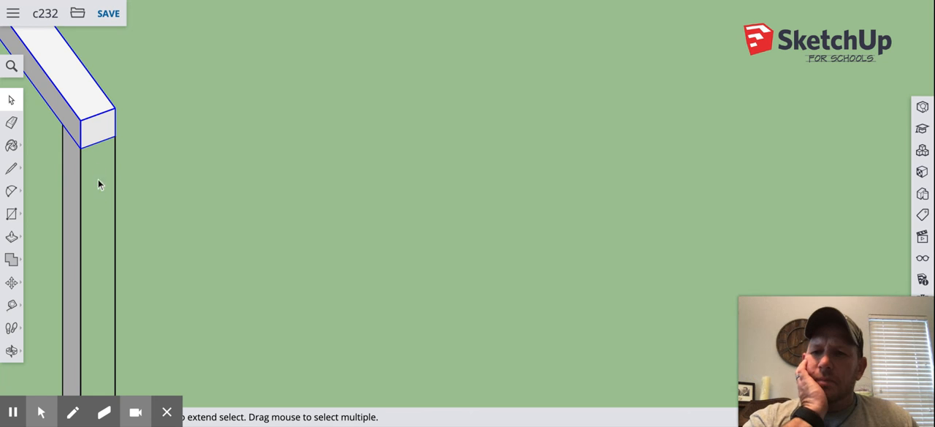
mouse_move(114, 173)
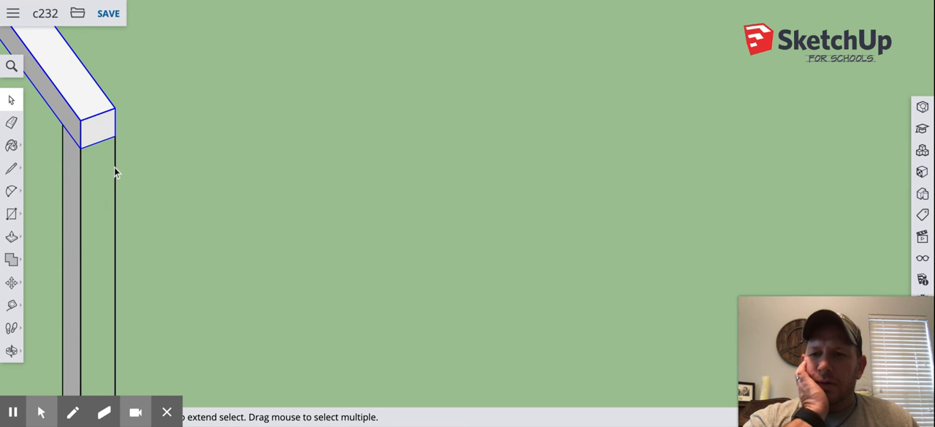
mouse_move(134, 177)
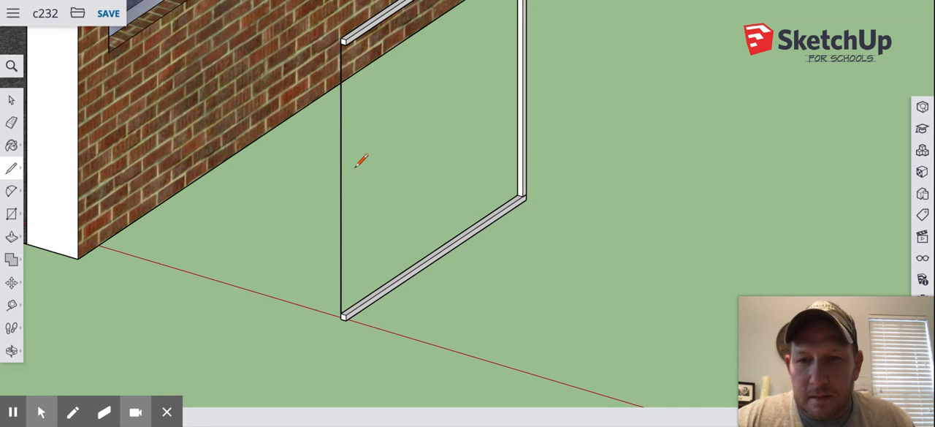
mouse_move(343, 313)
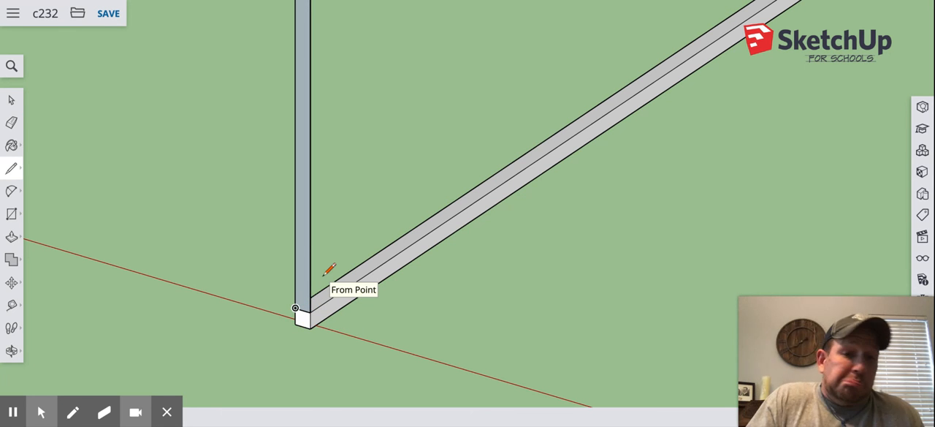
mouse_move(325, 281)
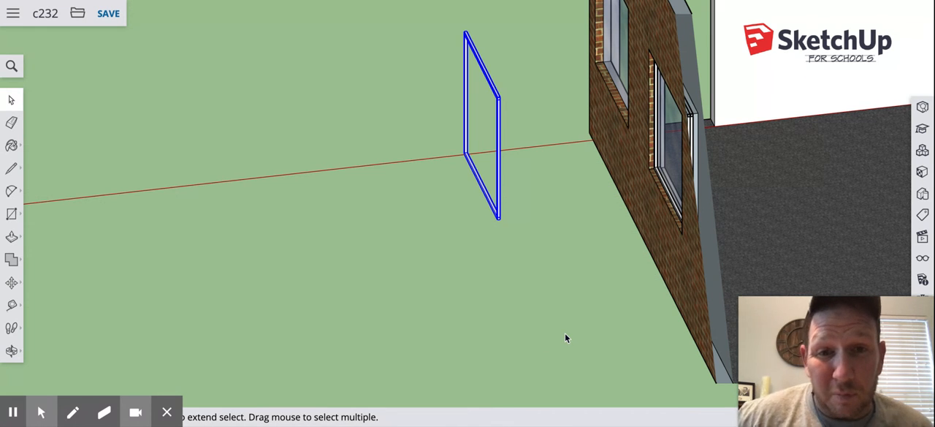
mouse_move(522, 141)
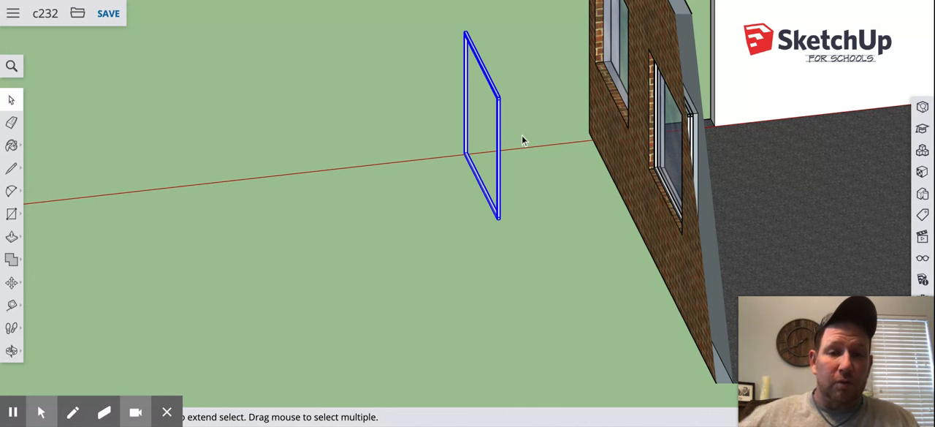
mouse_move(528, 148)
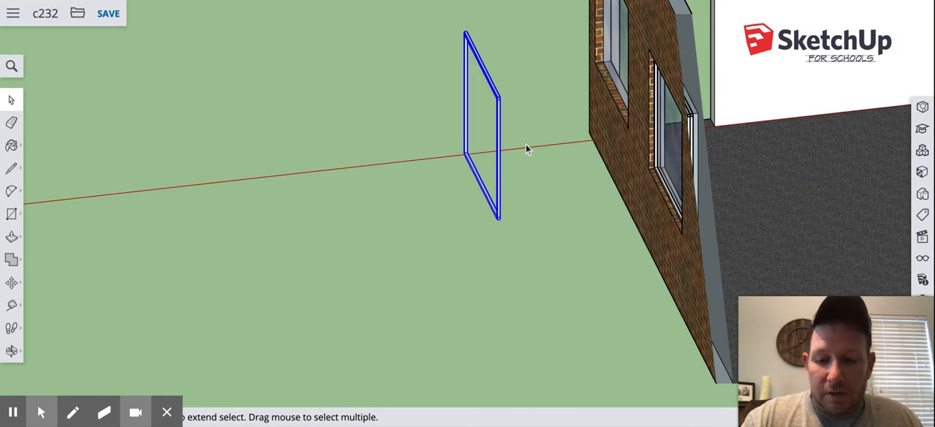
mouse_move(522, 151)
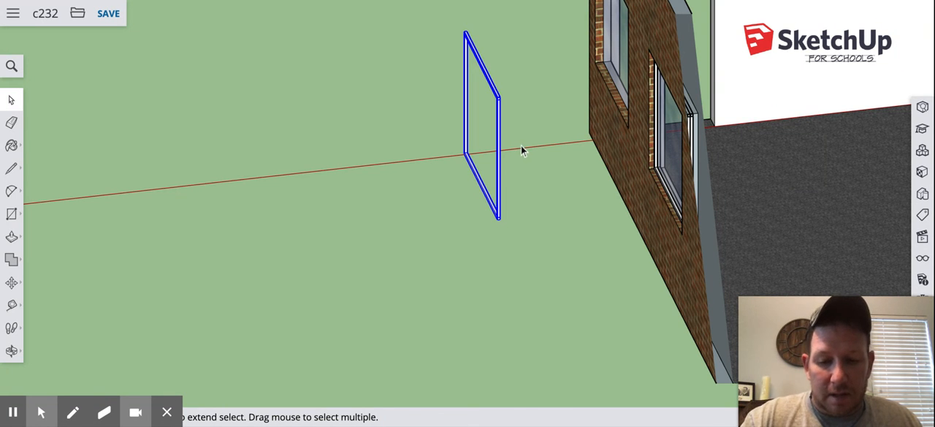
mouse_move(349, 179)
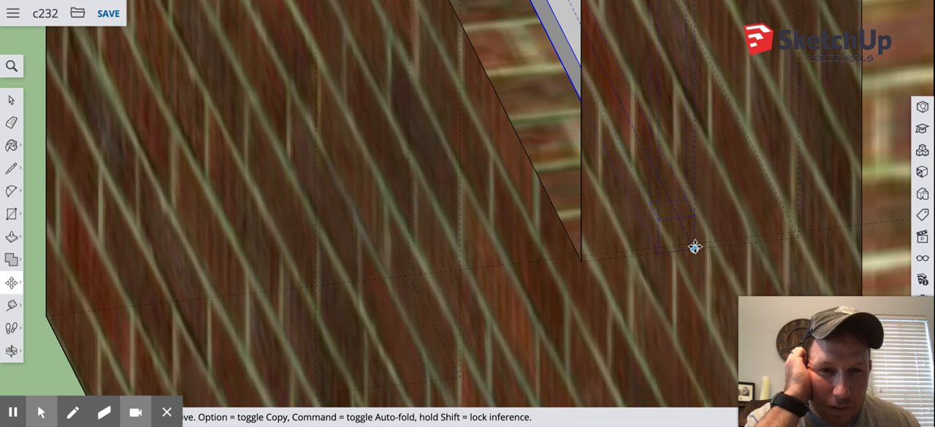
mouse_move(581, 214)
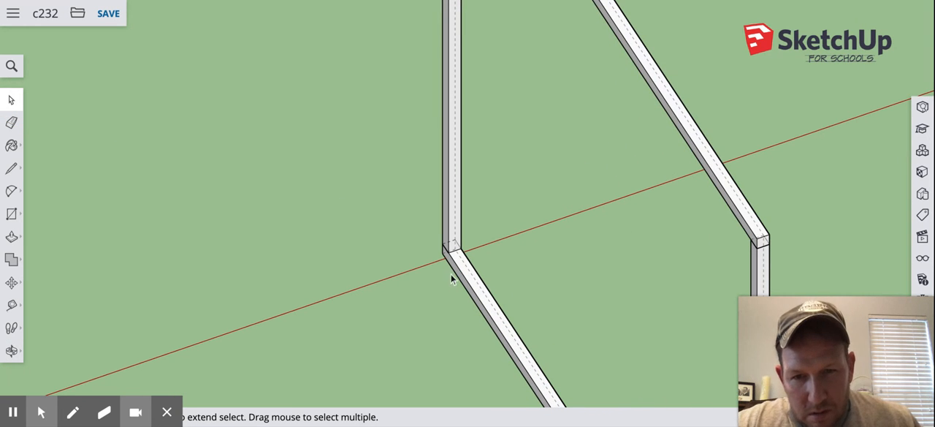
Position the frame group inside the wall opening around the glass pane.
left_click(445, 254)
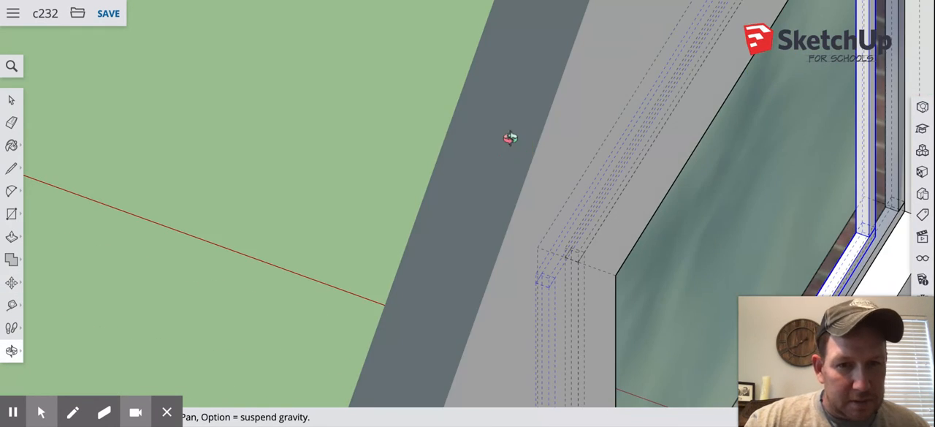
mouse_move(696, 160)
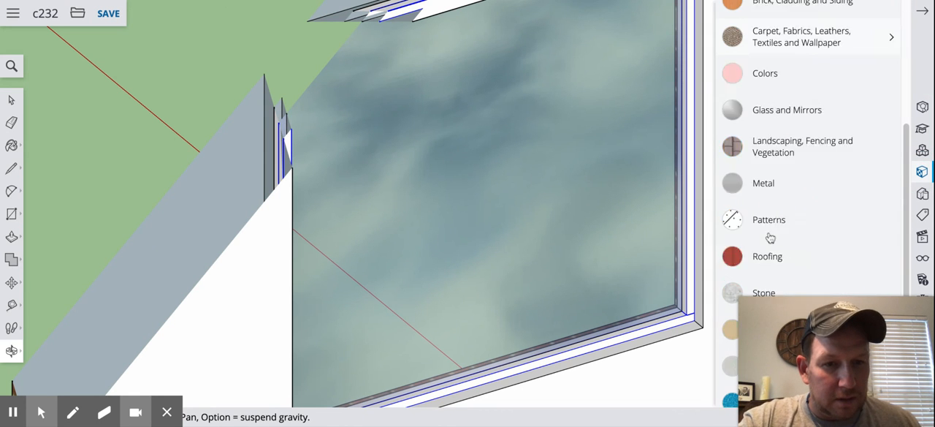
Choose the brushed aluminum swatch from the Metal materials for the frame.
left_click(764, 183)
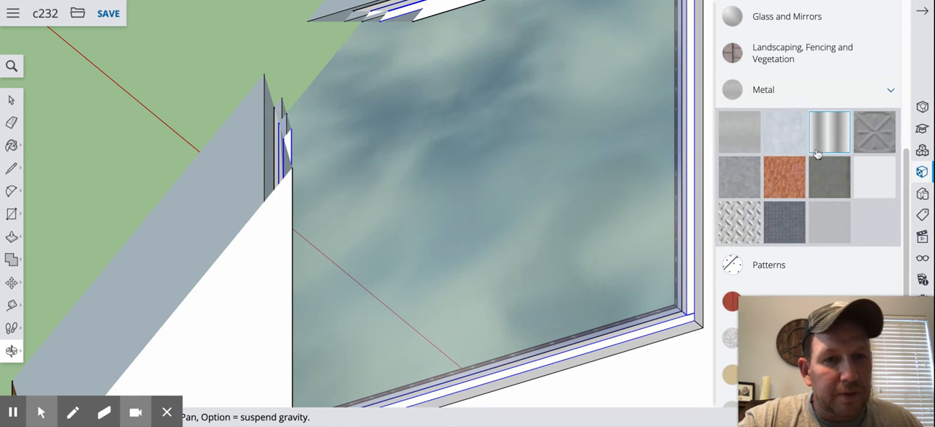
left_click(784, 132)
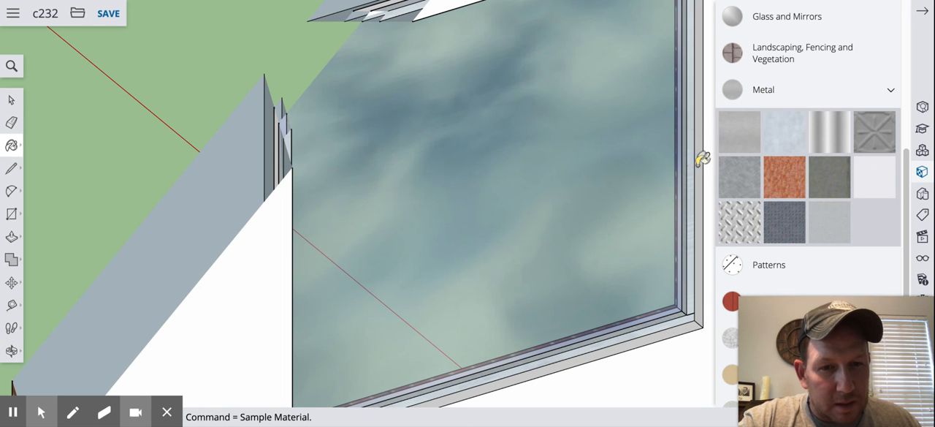
mouse_move(690, 180)
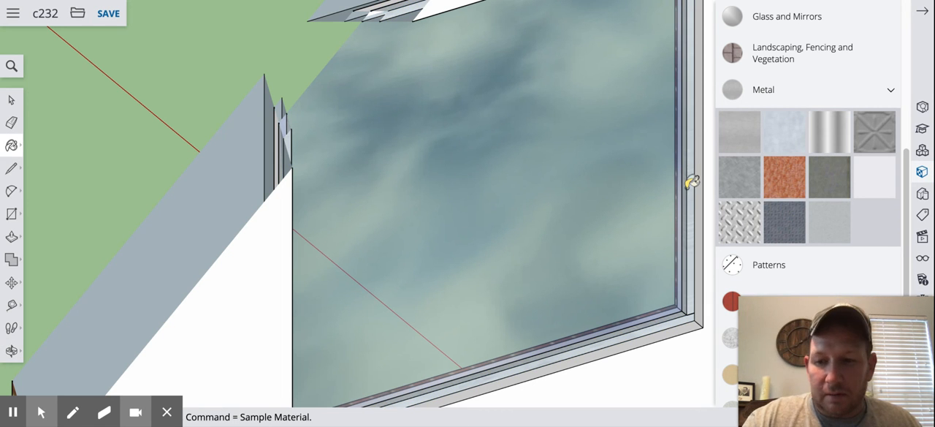